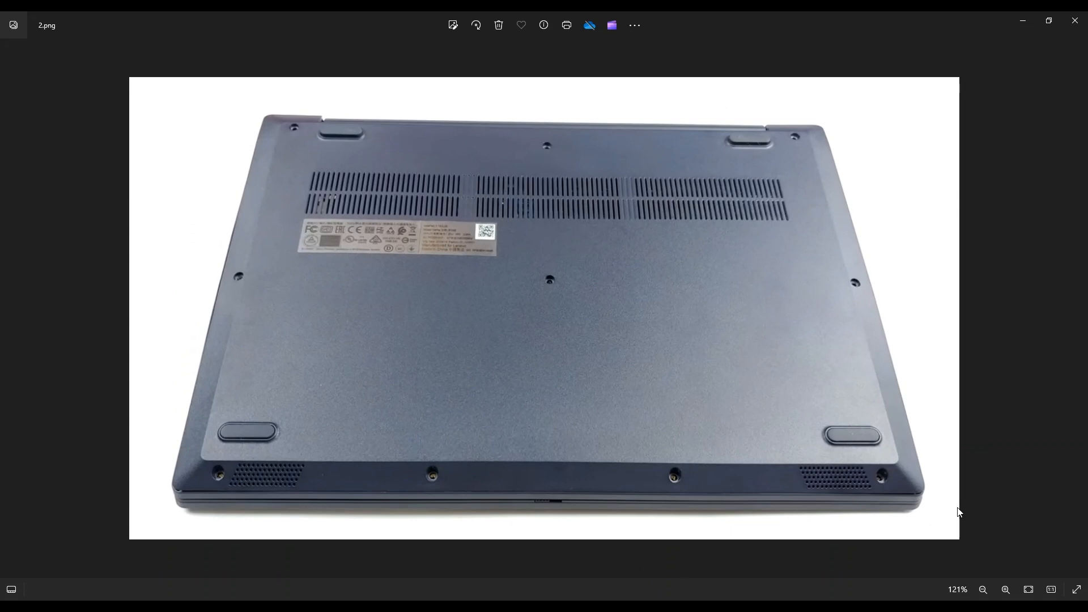
mouse_move(283, 480)
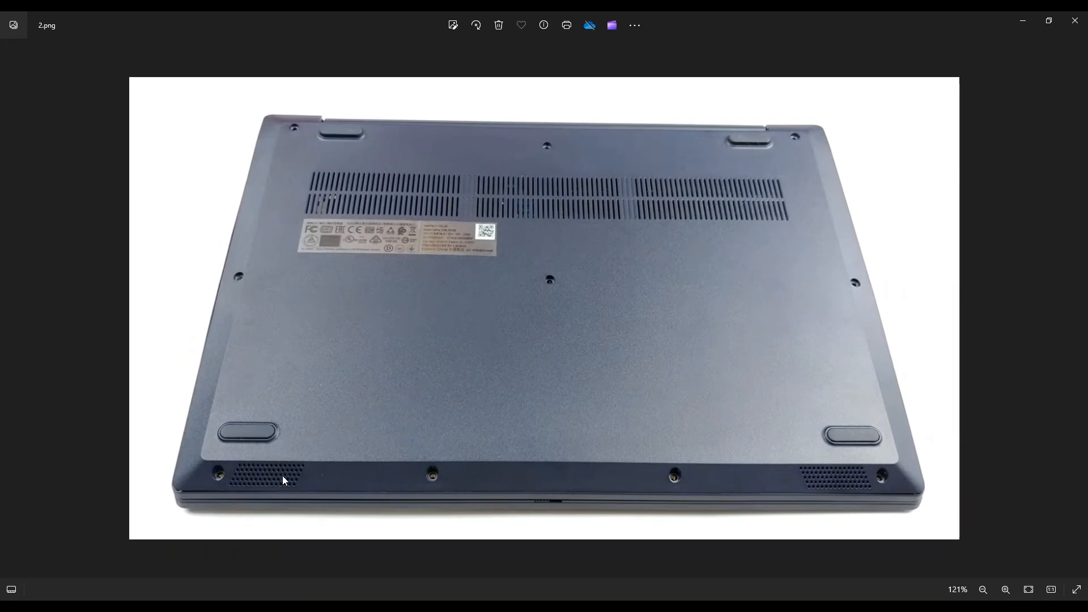
mouse_move(489, 272)
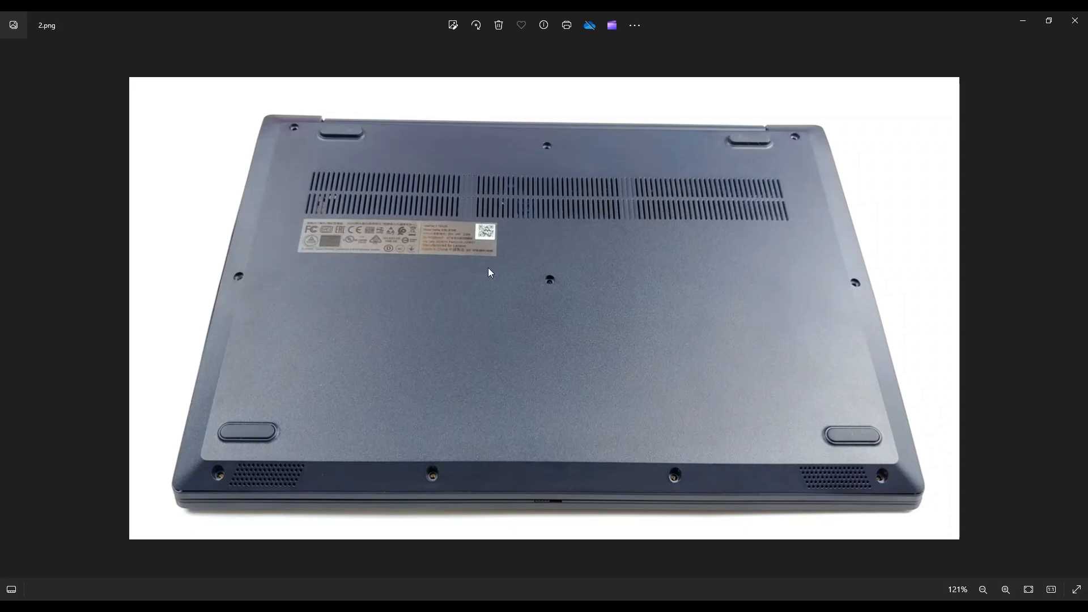
mouse_move(687, 149)
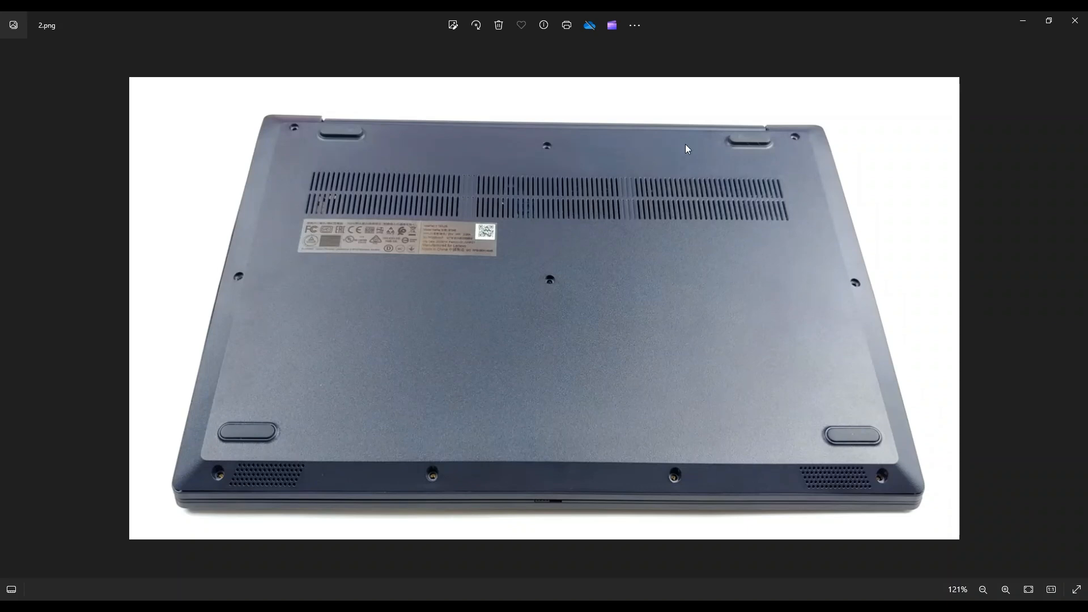
mouse_move(679, 201)
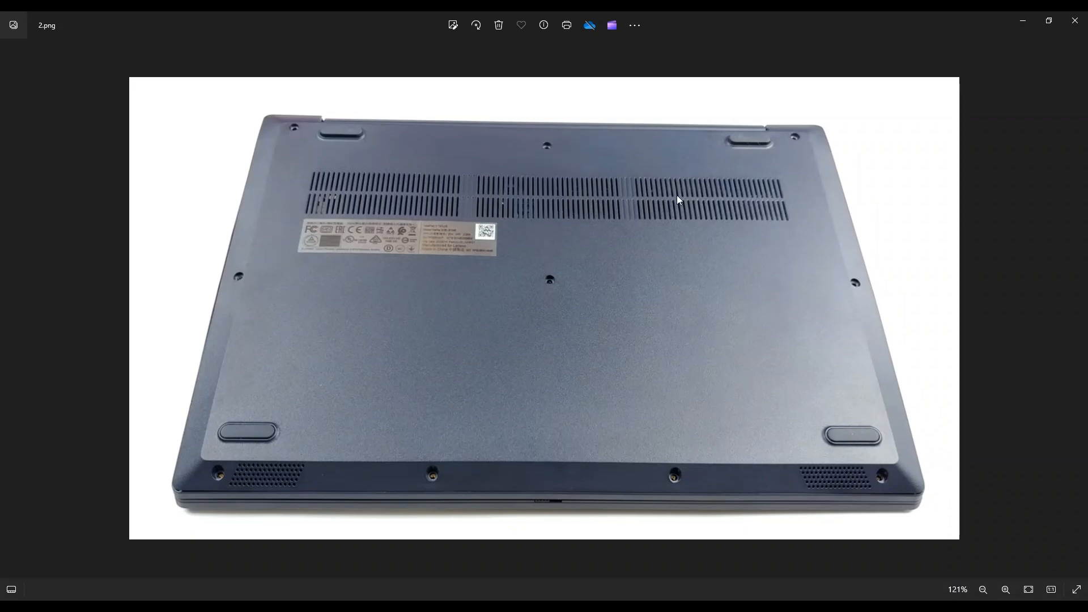
mouse_move(809, 420)
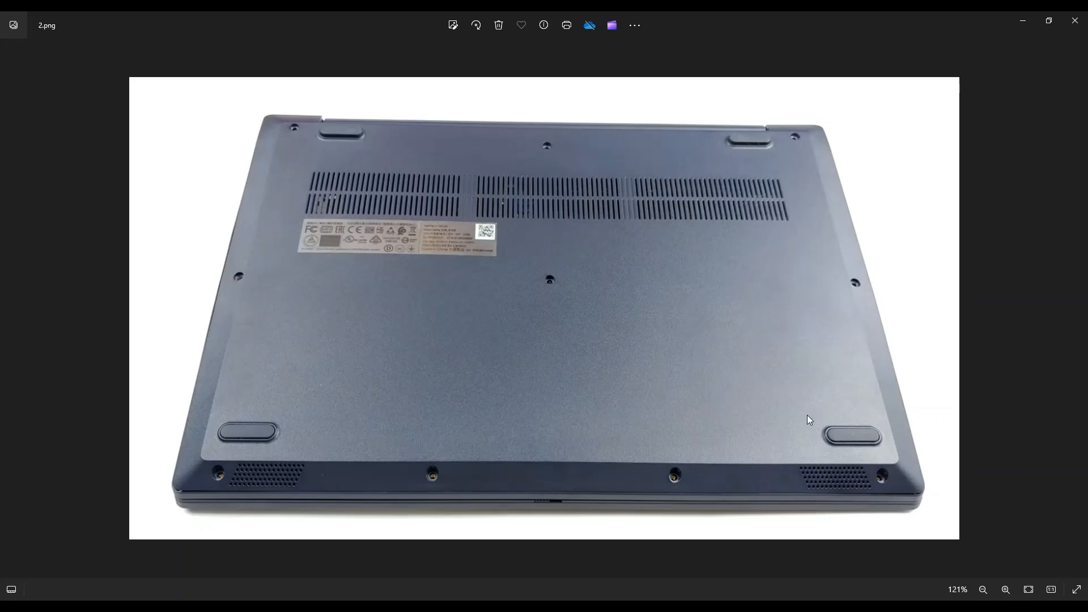
mouse_move(924, 330)
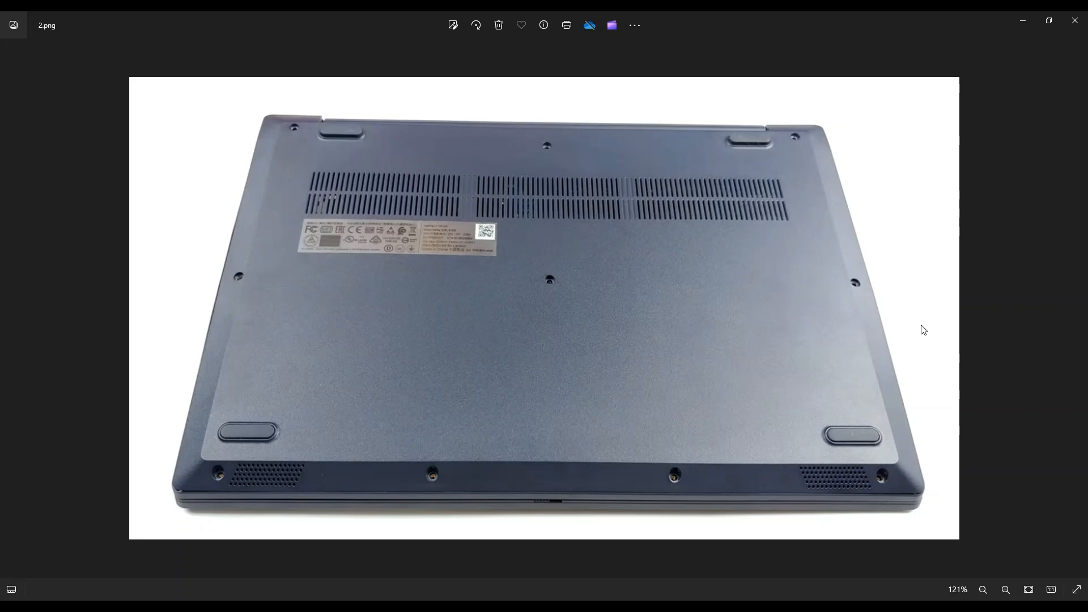
mouse_move(704, 498)
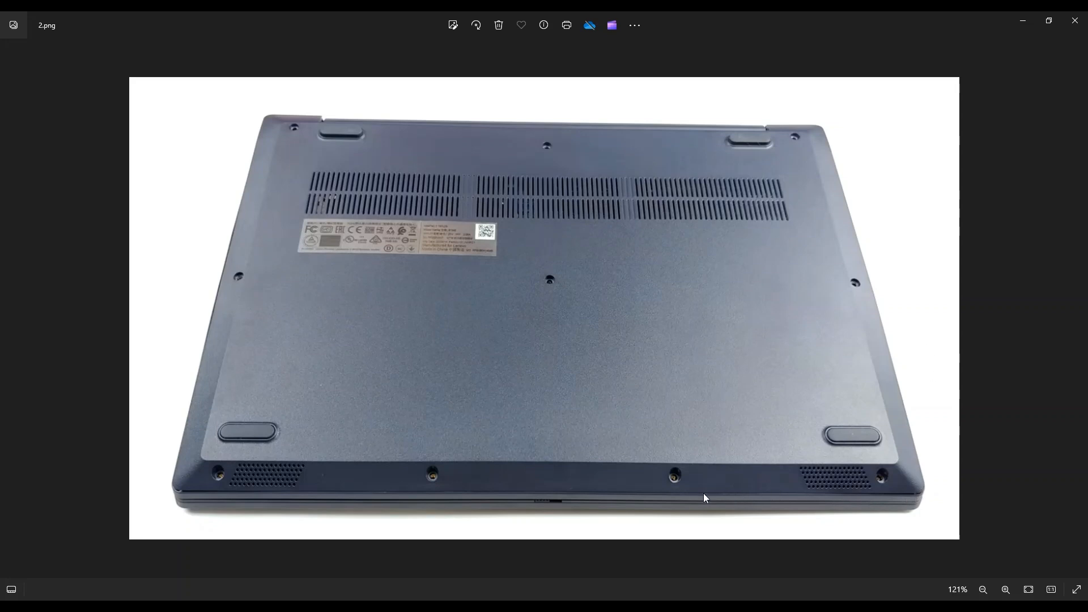
mouse_move(188, 461)
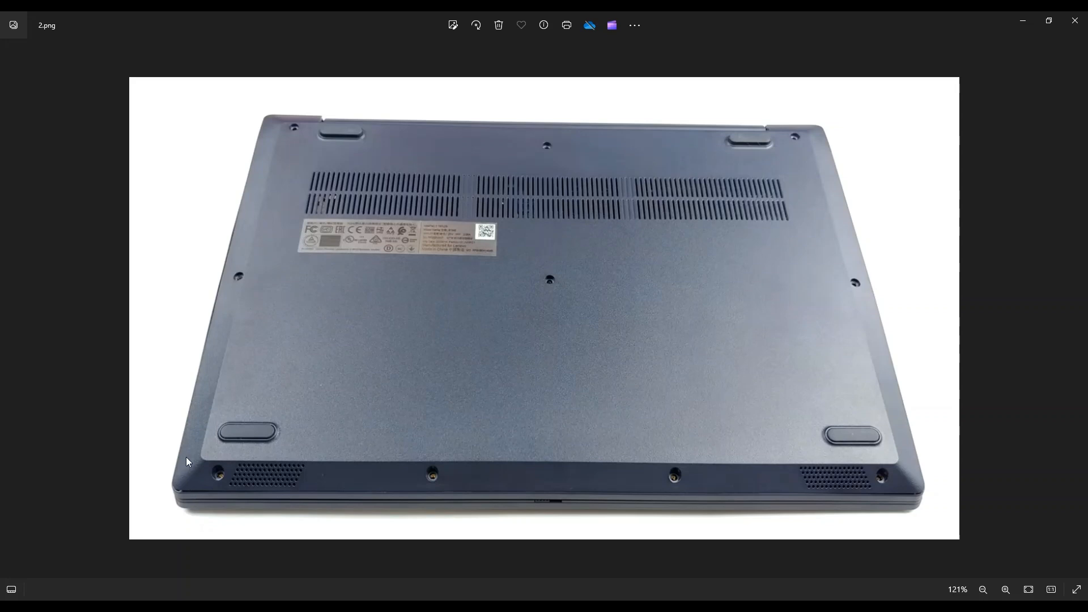
mouse_move(274, 133)
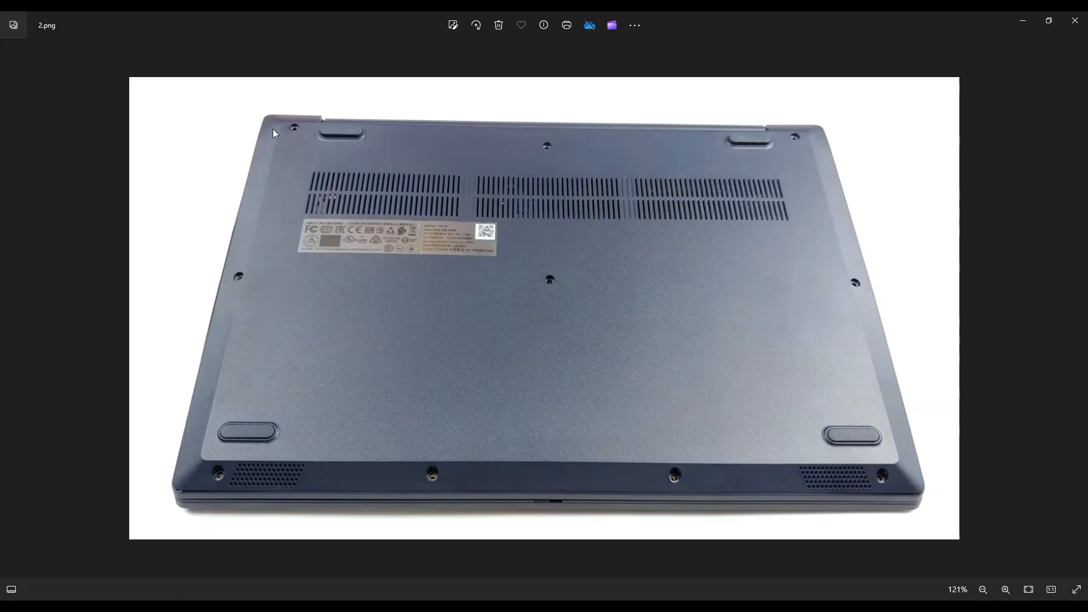
mouse_move(851, 172)
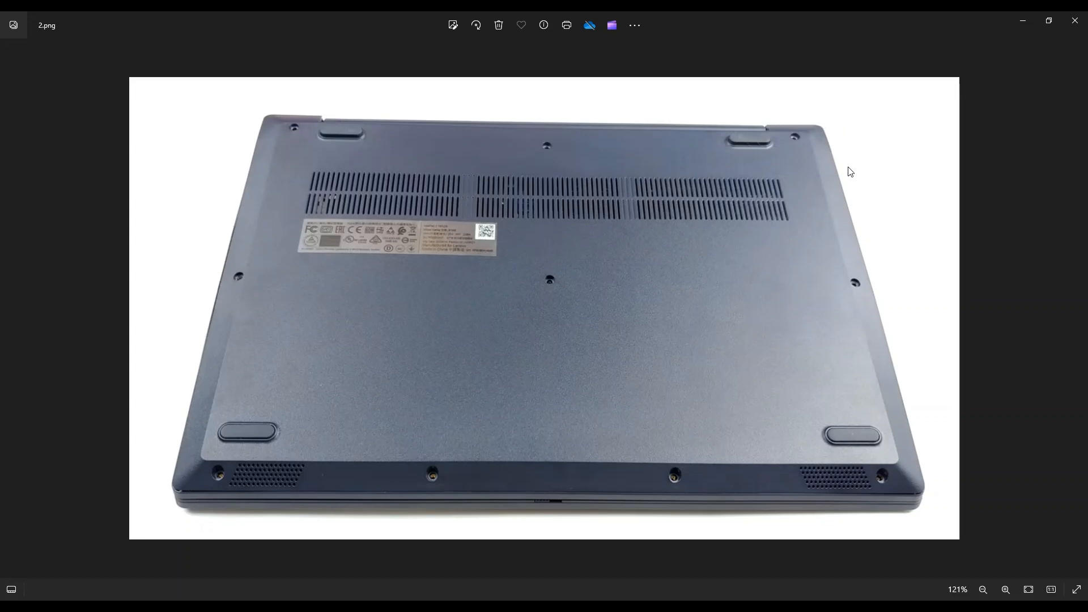
mouse_move(917, 442)
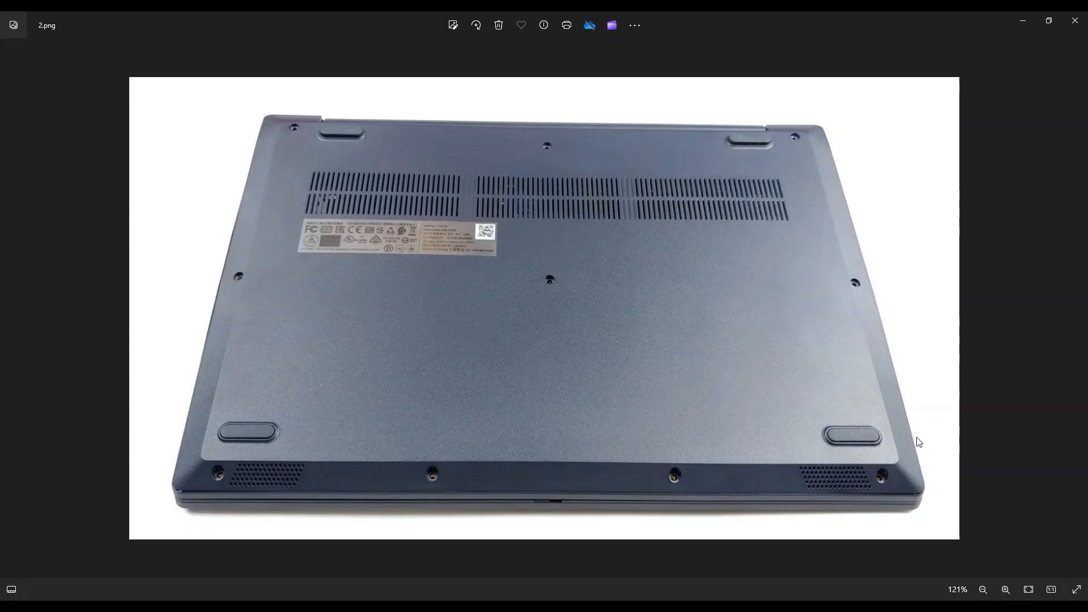
mouse_move(380, 495)
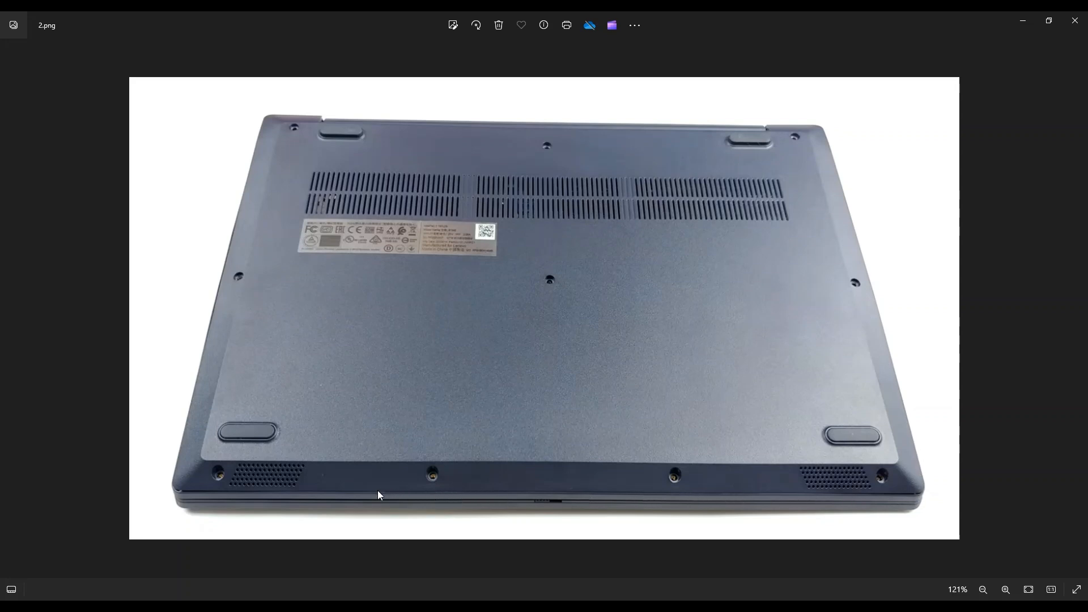
mouse_move(890, 290)
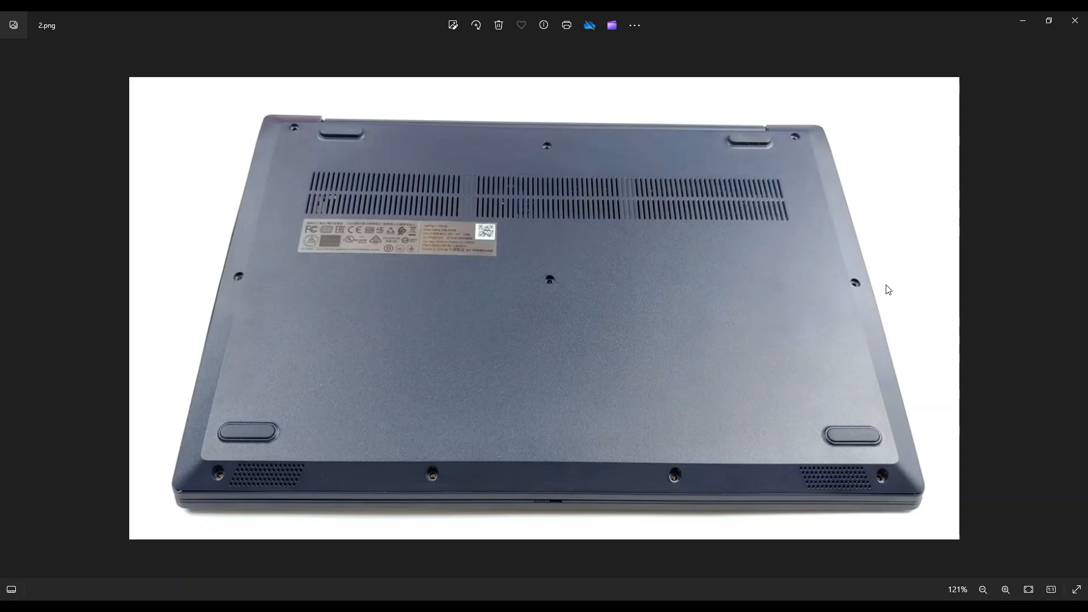
Advance to the third photo showing the laptop's fan, motherboard and battery
key("Right")
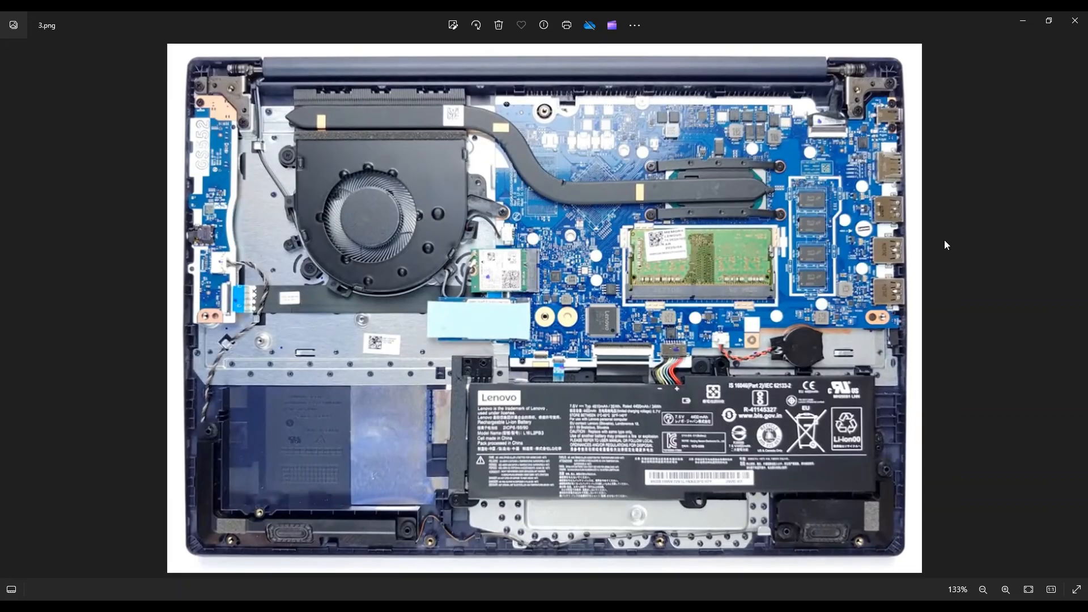
mouse_move(933, 395)
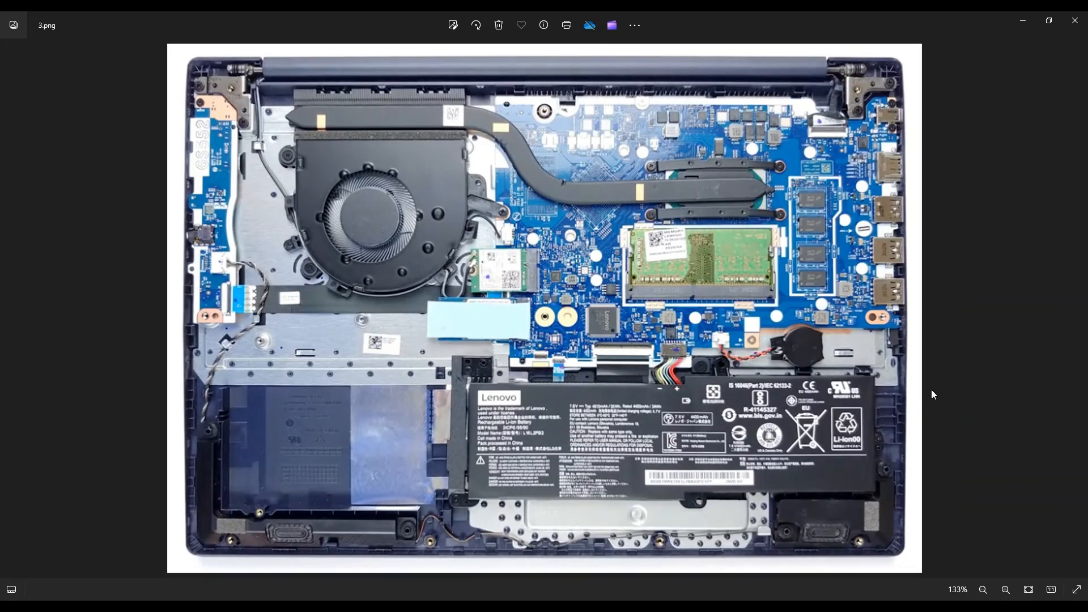
mouse_move(959, 441)
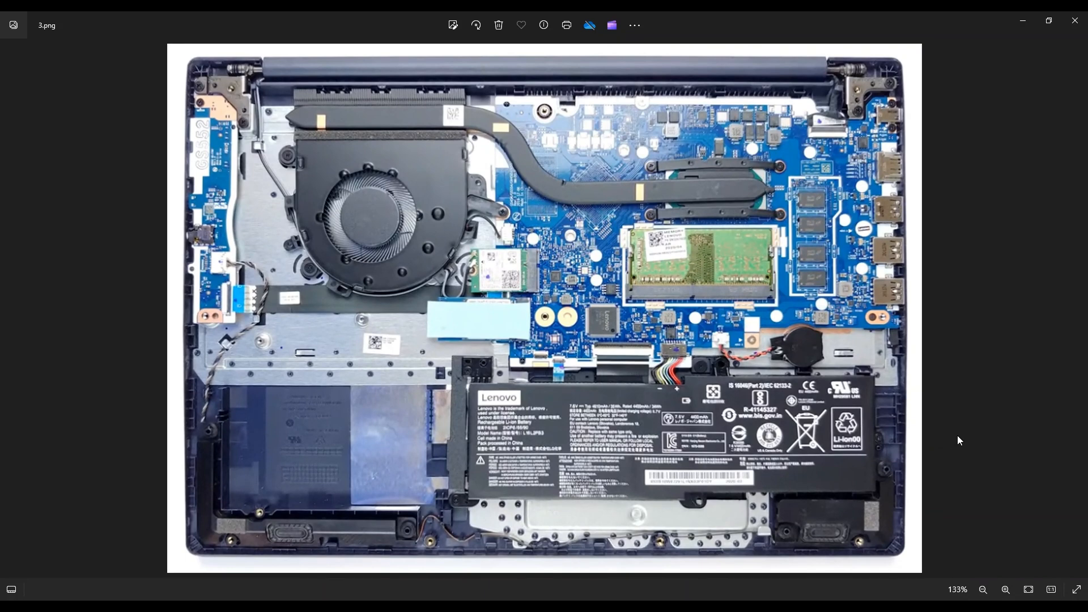
mouse_move(608, 510)
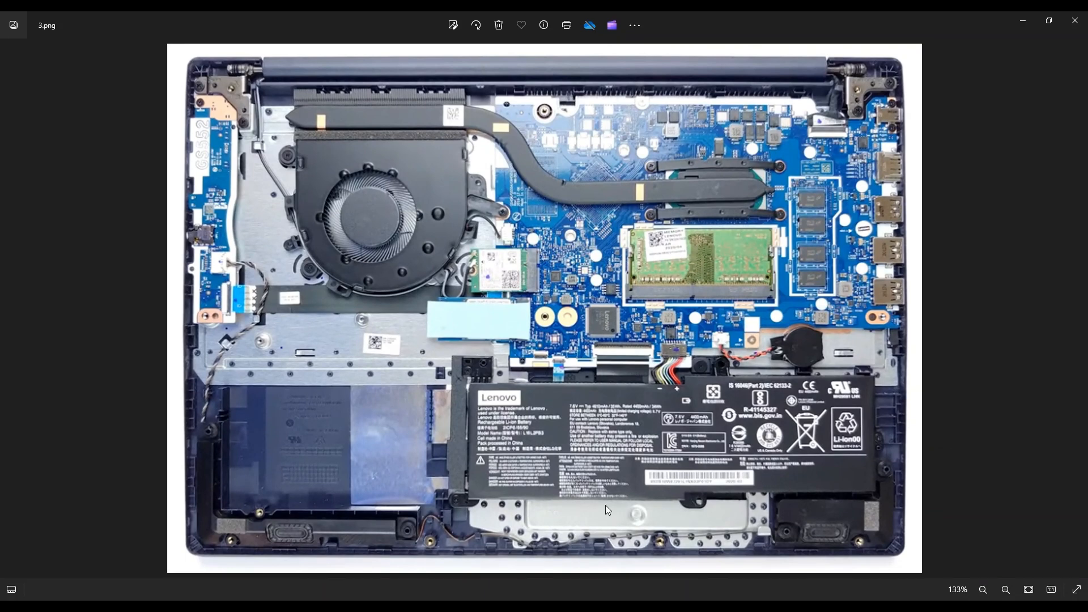
mouse_move(674, 353)
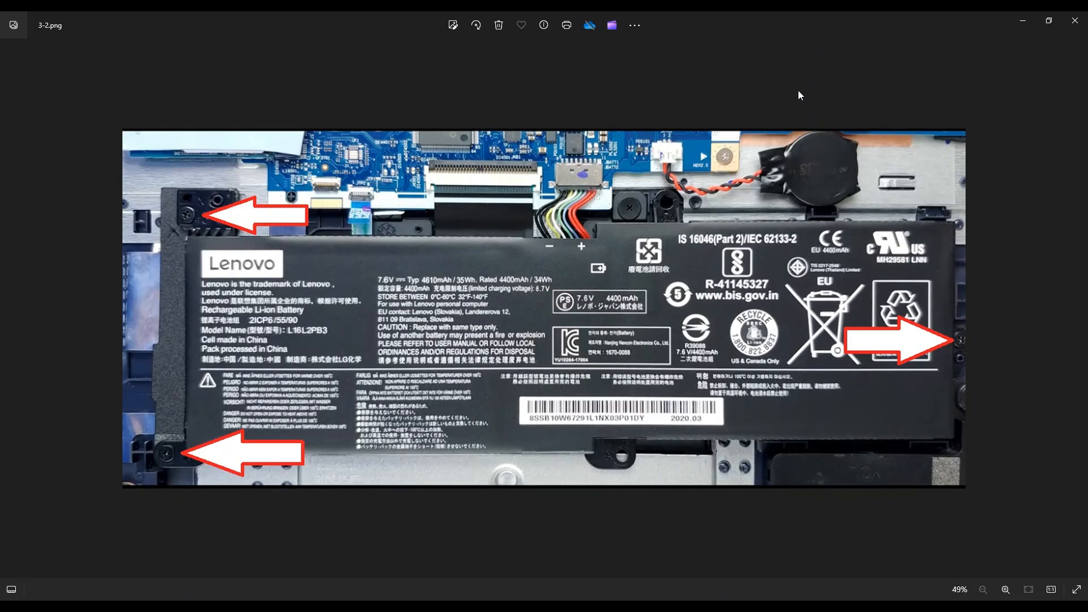
mouse_move(779, 384)
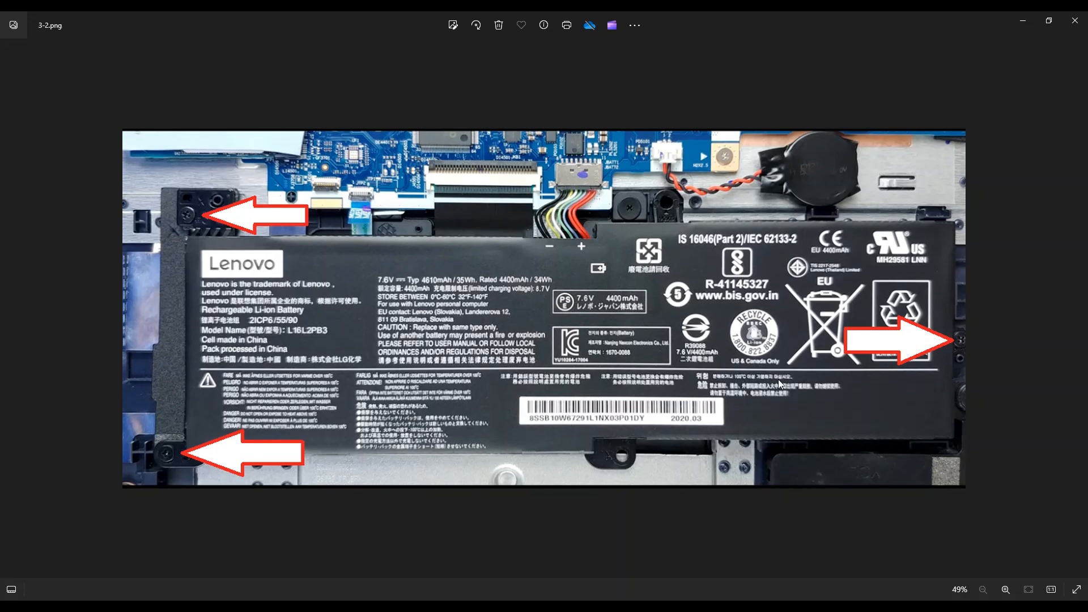
mouse_move(845, 304)
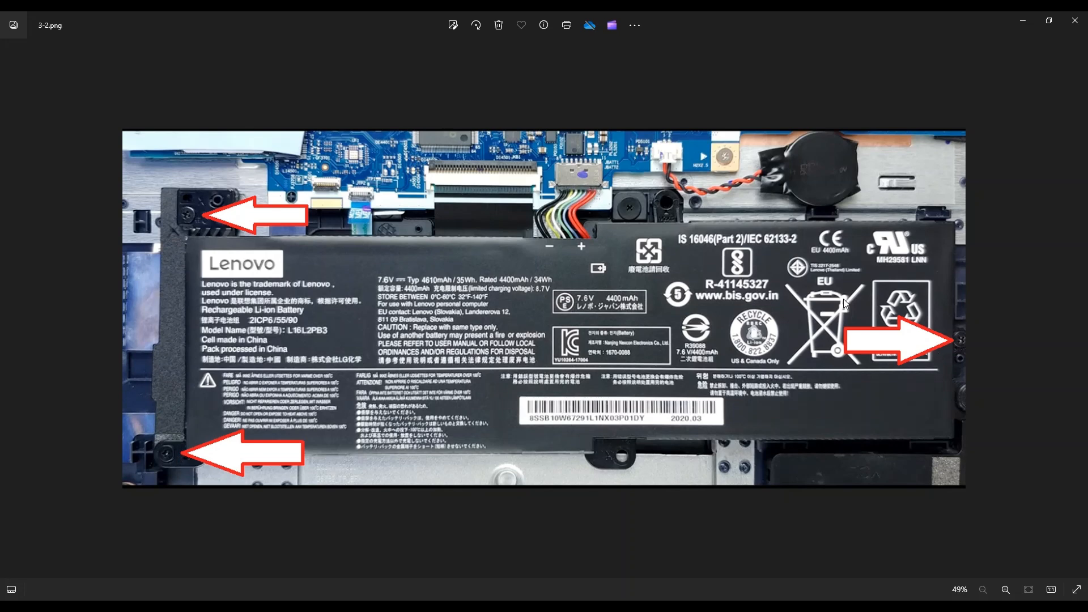
mouse_move(592, 207)
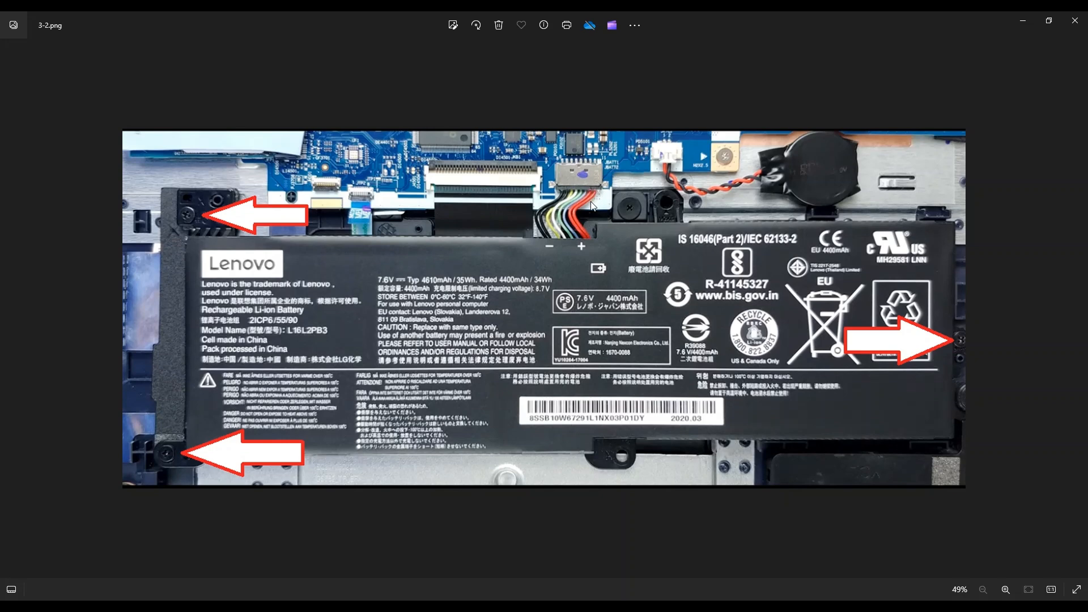
mouse_move(568, 231)
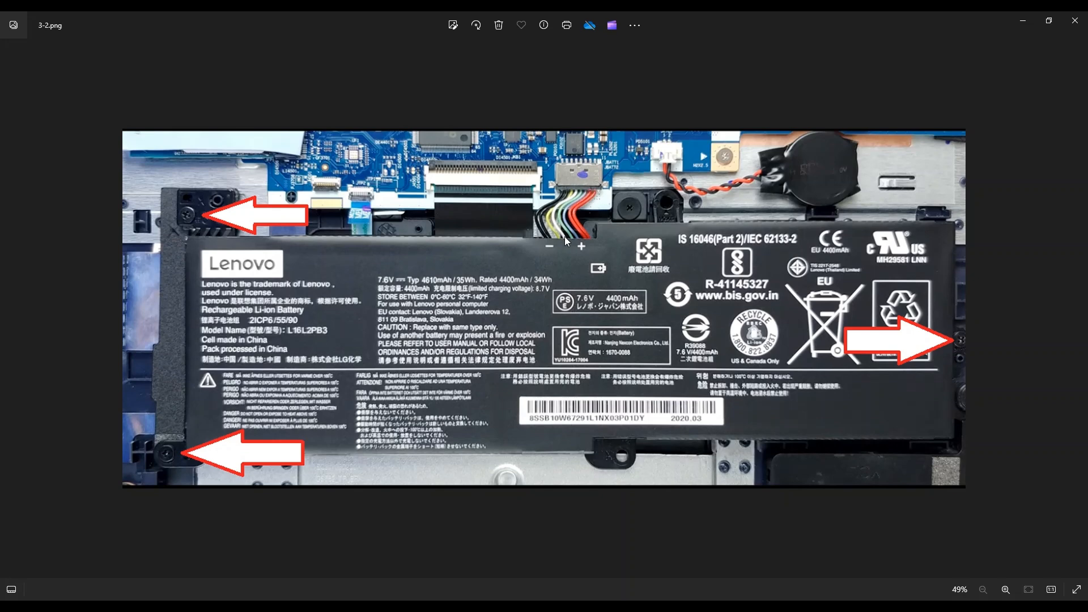
mouse_move(568, 273)
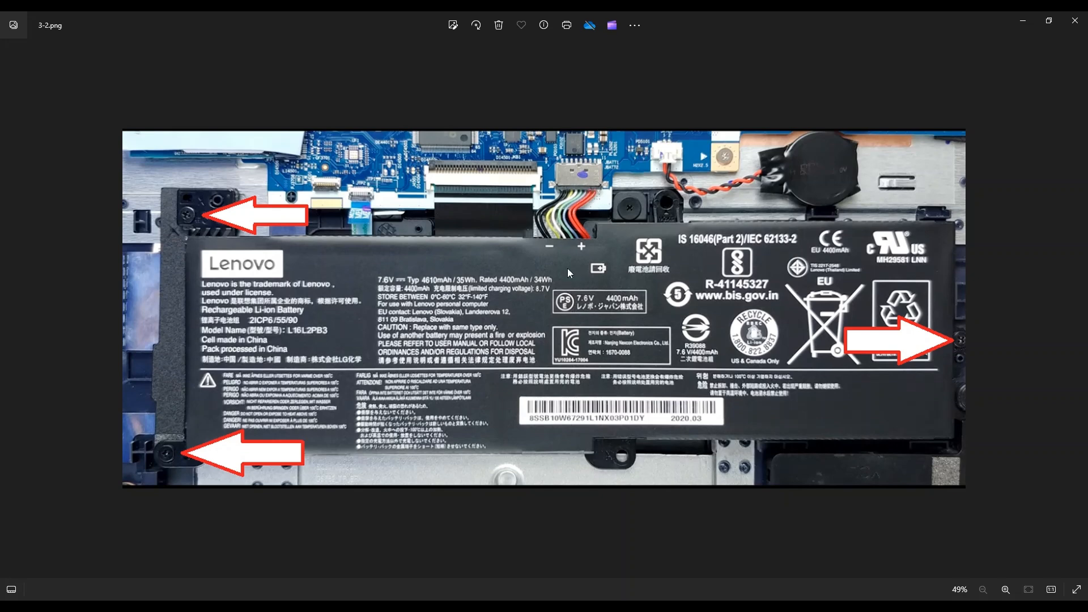
mouse_move(589, 153)
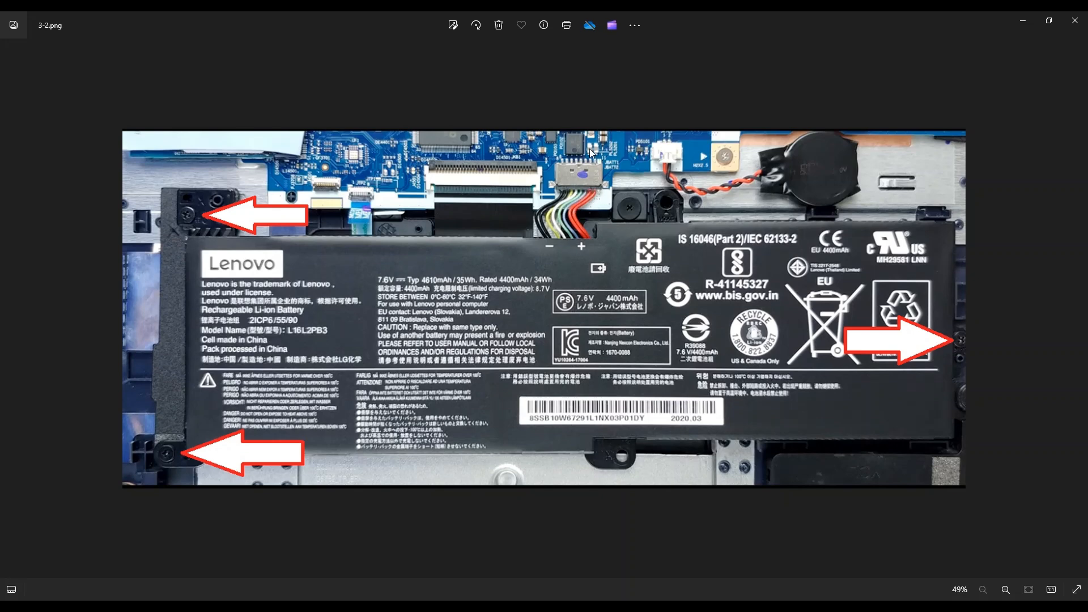
mouse_move(562, 200)
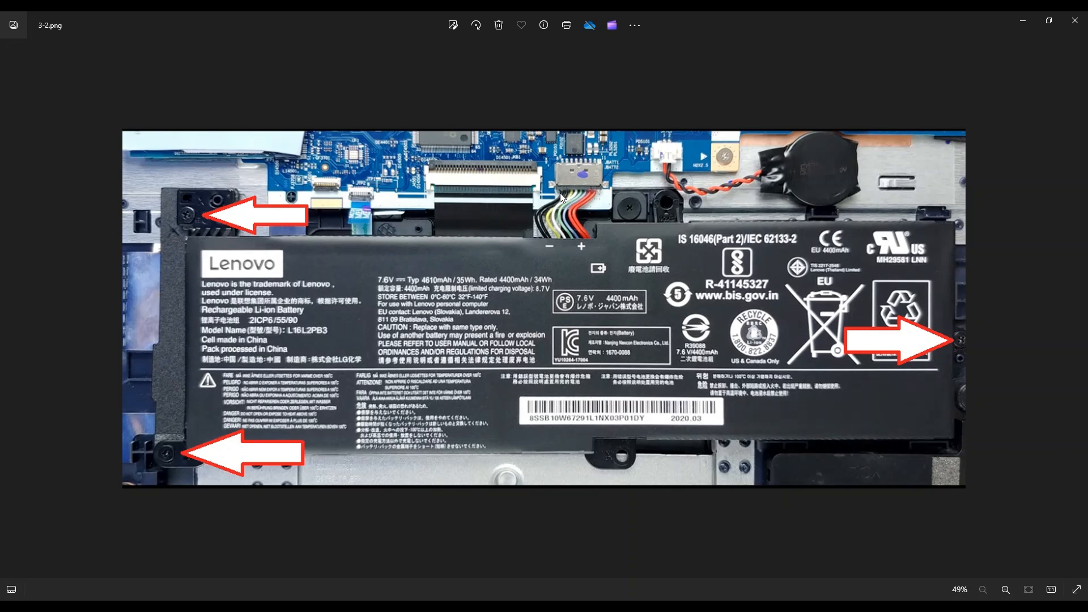
mouse_move(566, 193)
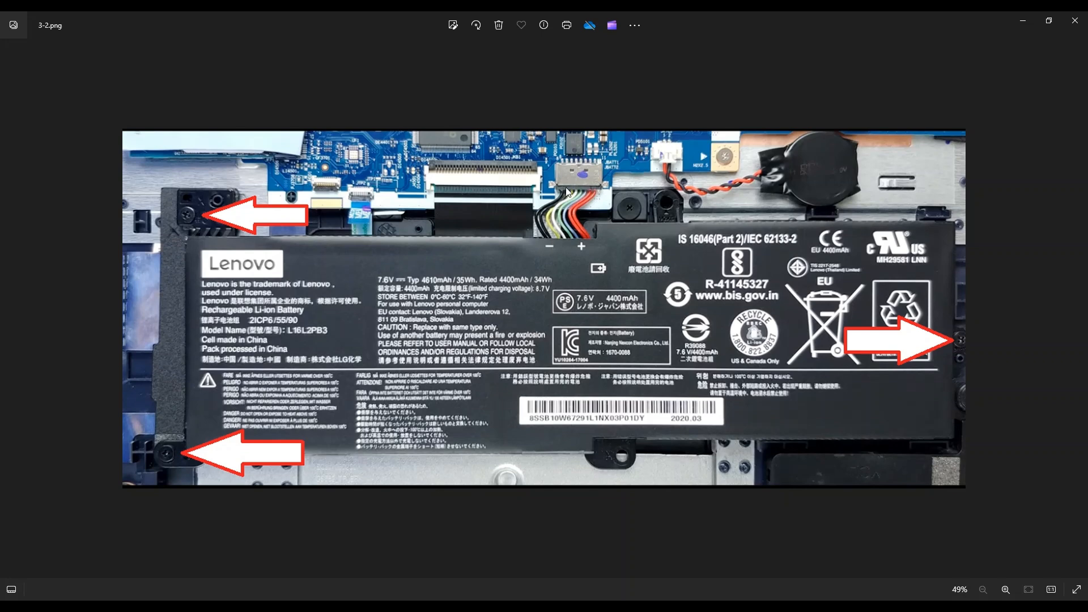
mouse_move(562, 249)
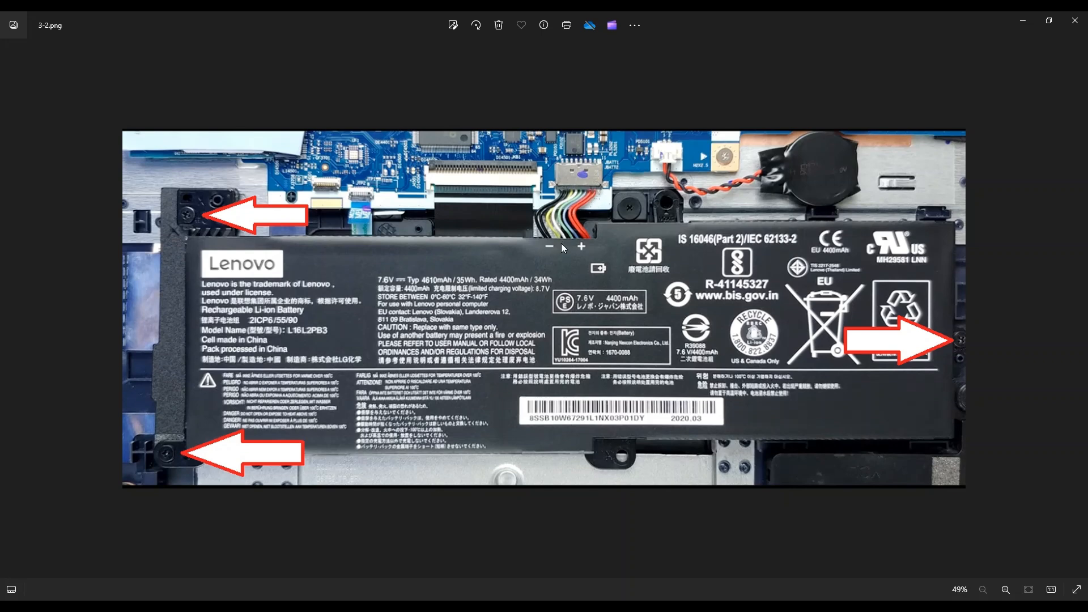
mouse_move(577, 192)
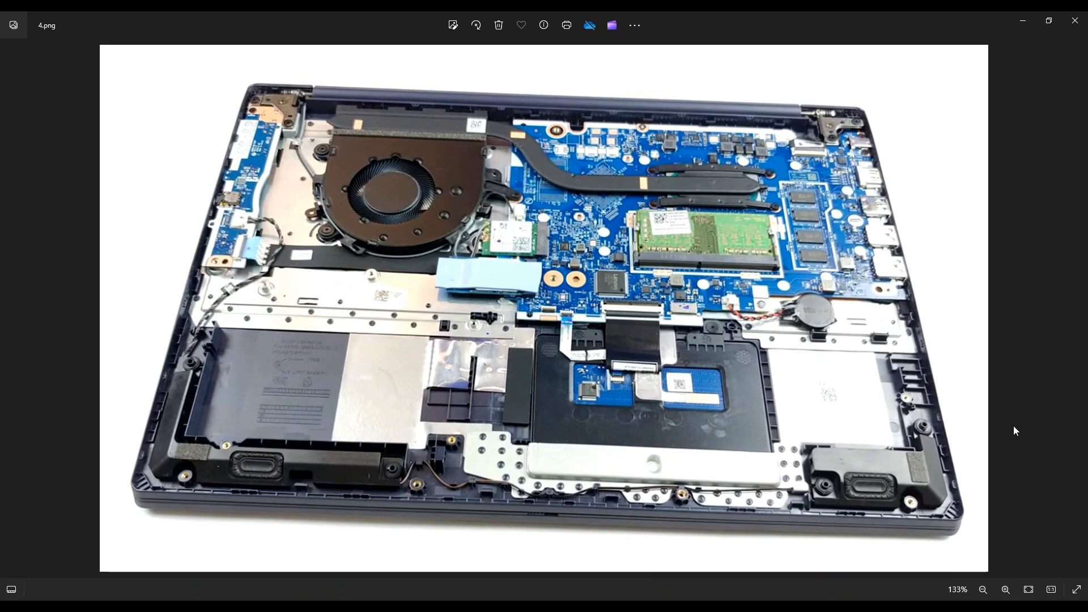
mouse_move(481, 226)
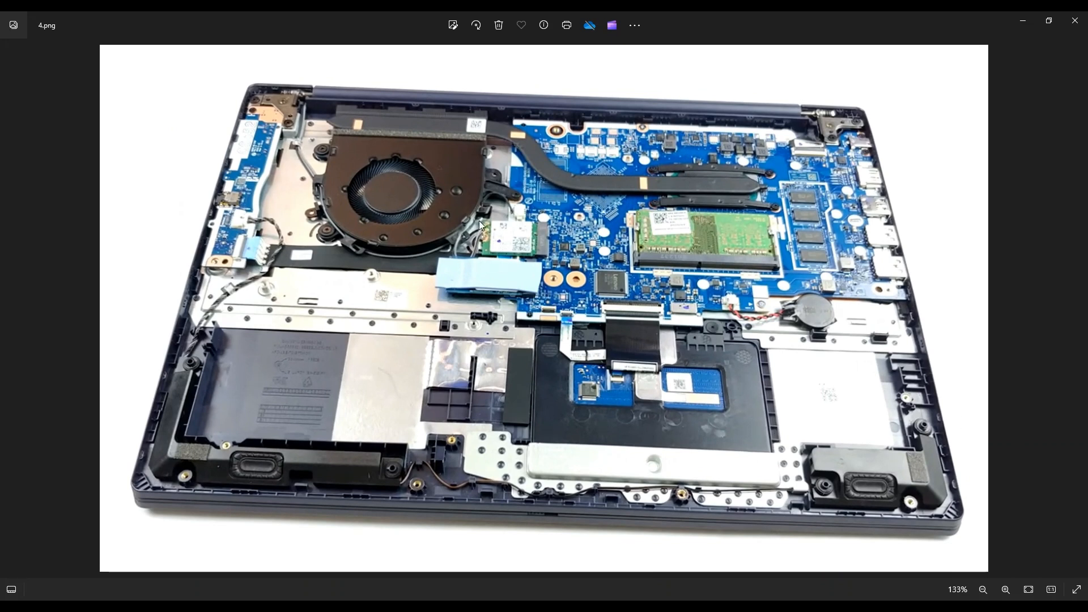
mouse_move(561, 234)
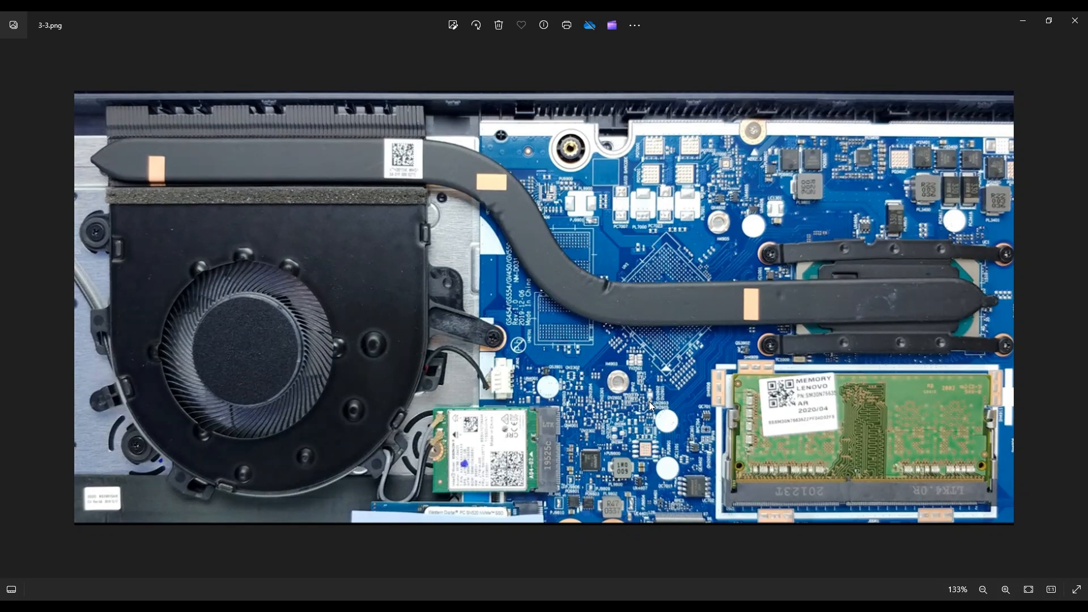
mouse_move(447, 422)
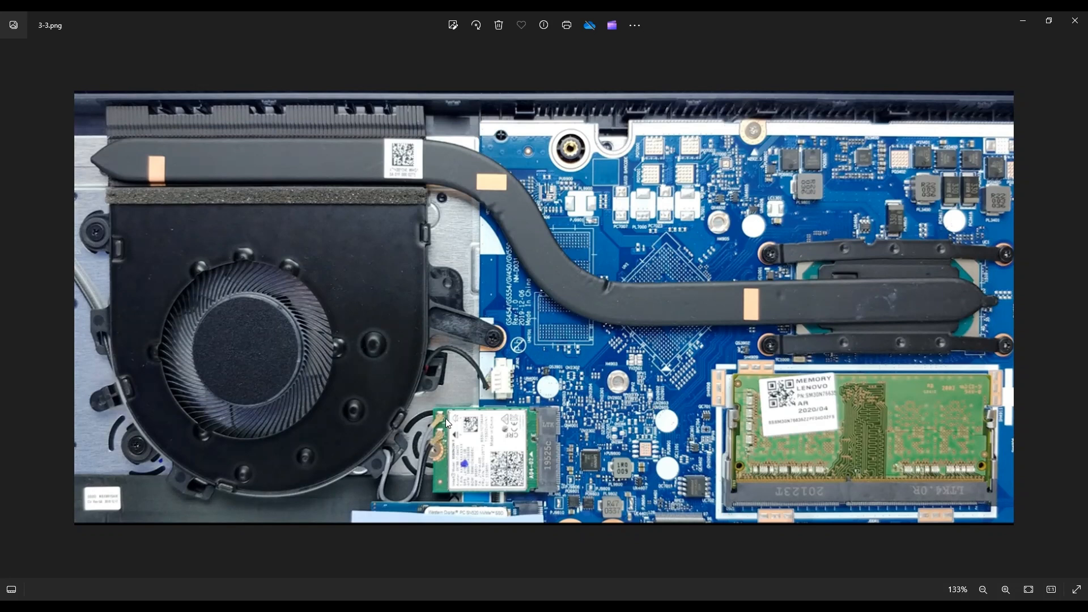
mouse_move(548, 465)
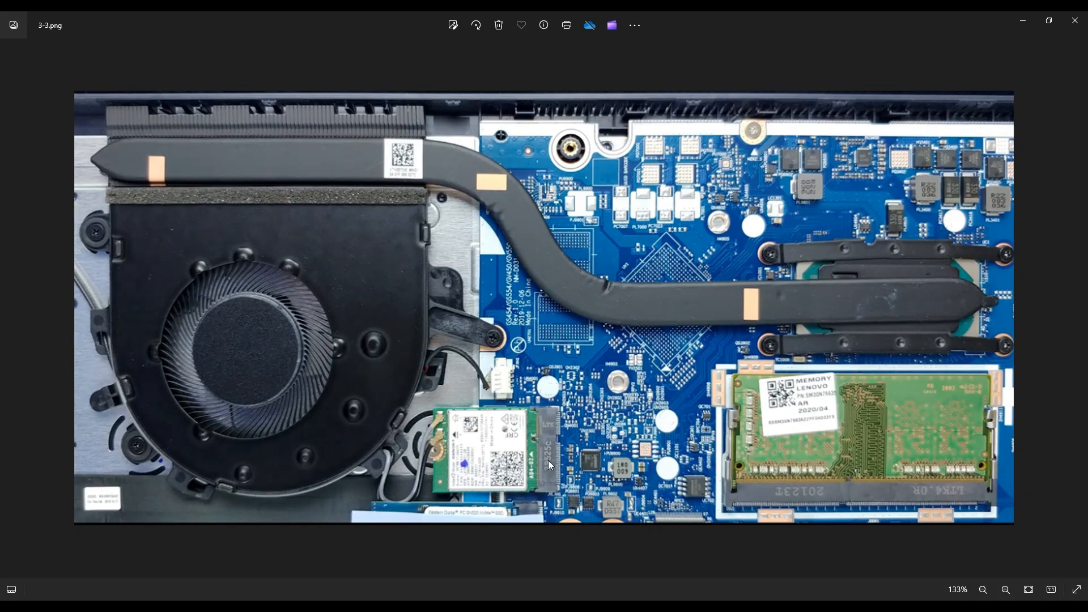
mouse_move(441, 459)
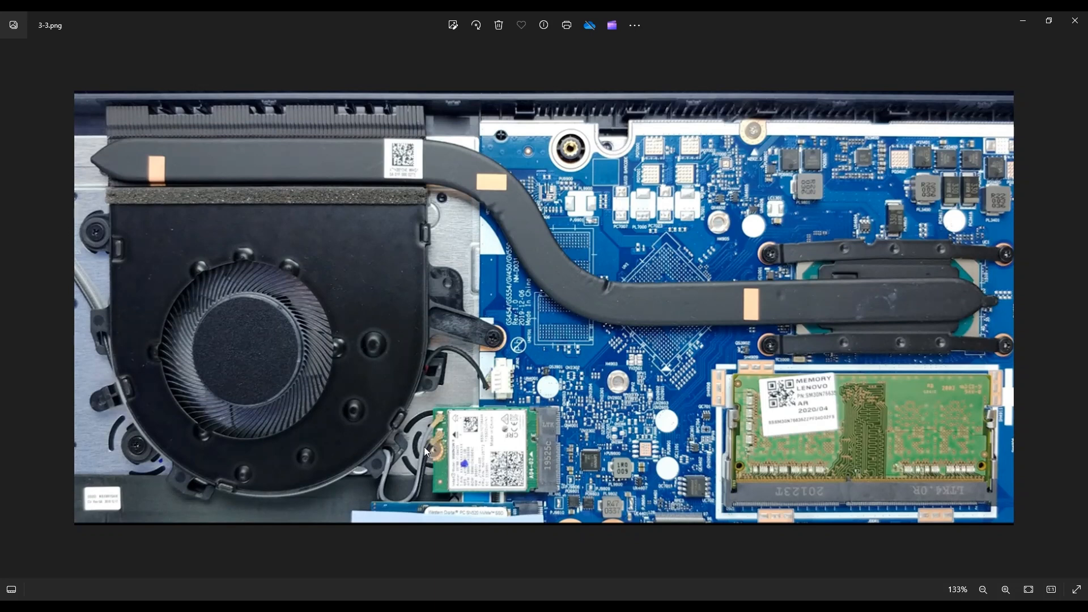
mouse_move(459, 457)
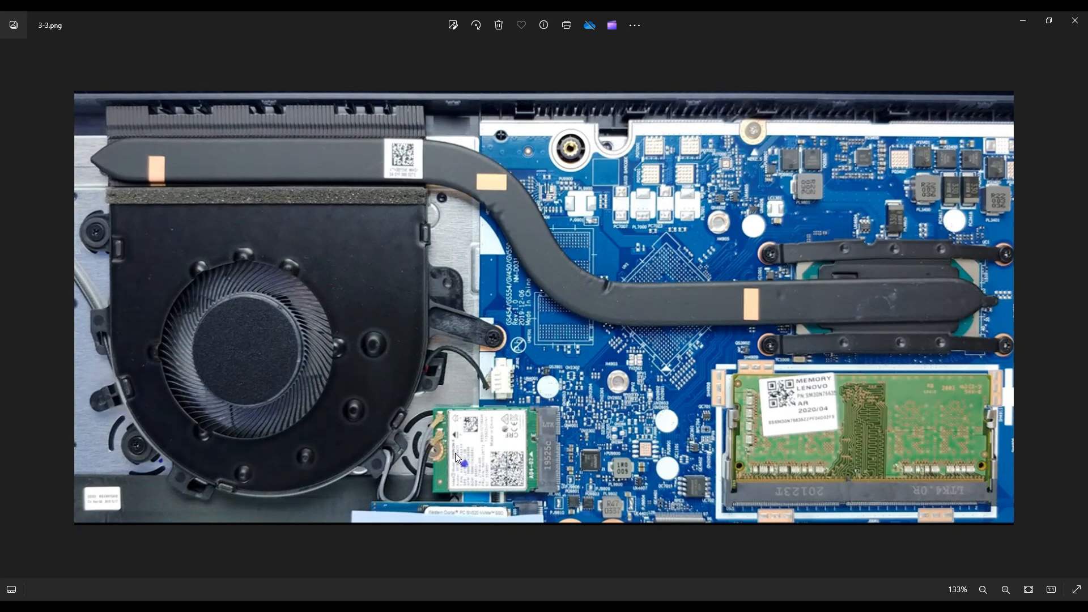
mouse_move(496, 455)
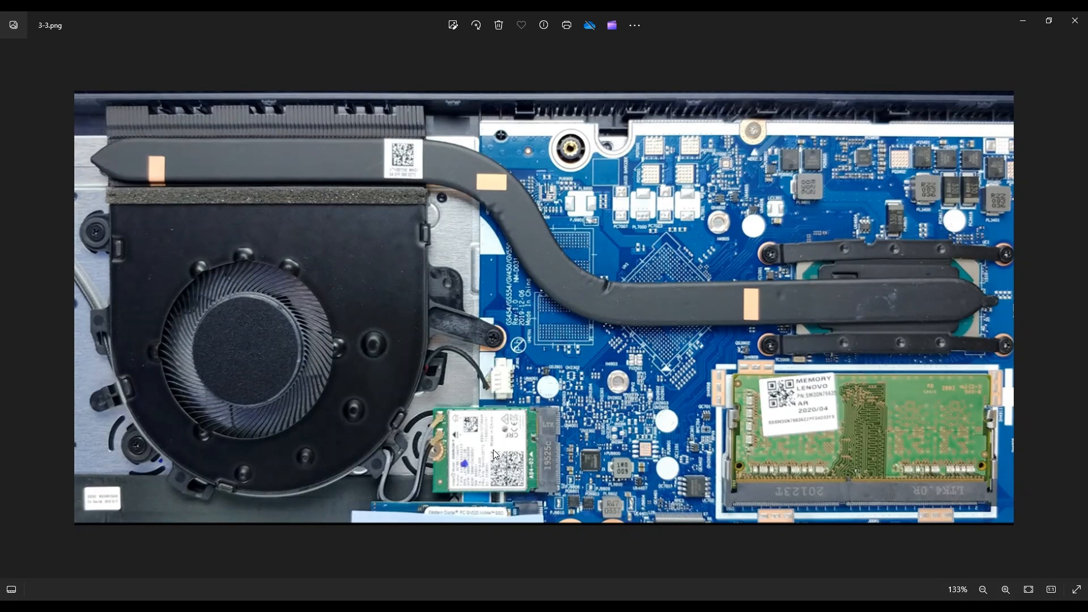
mouse_move(437, 430)
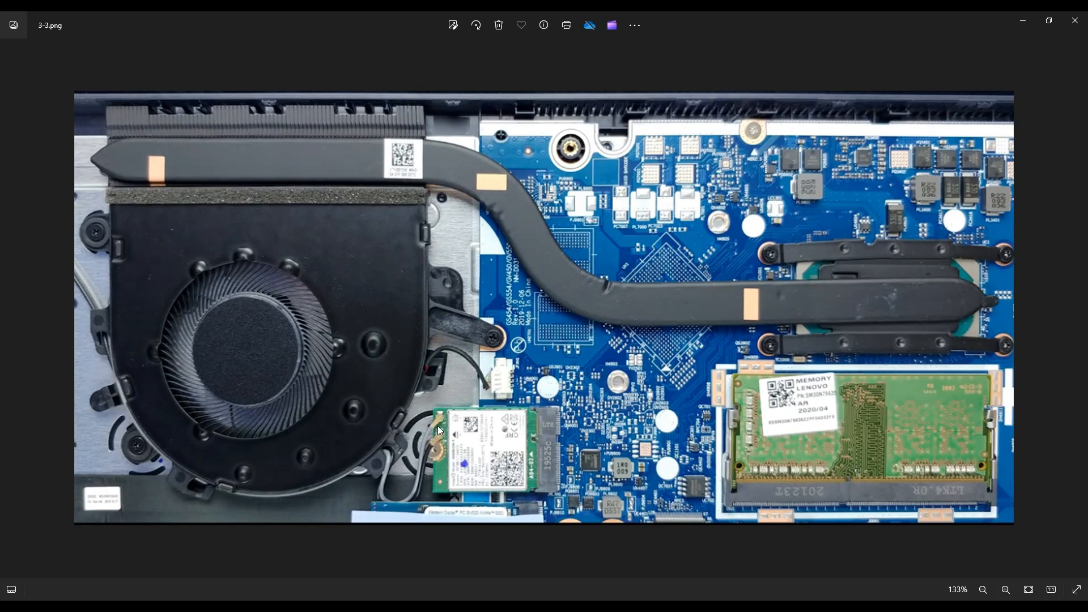
mouse_move(443, 435)
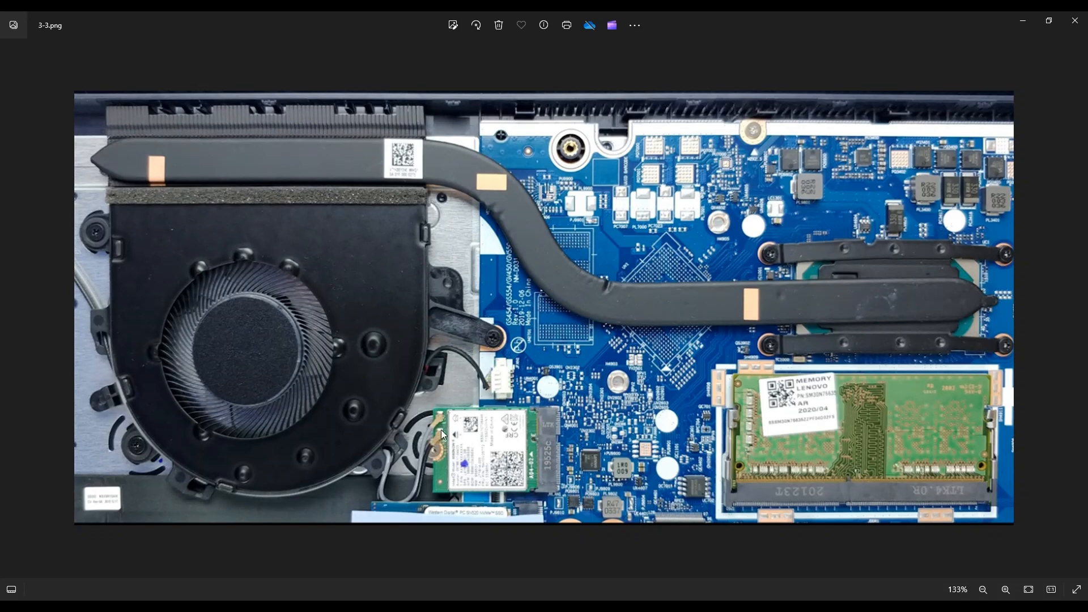
mouse_move(473, 446)
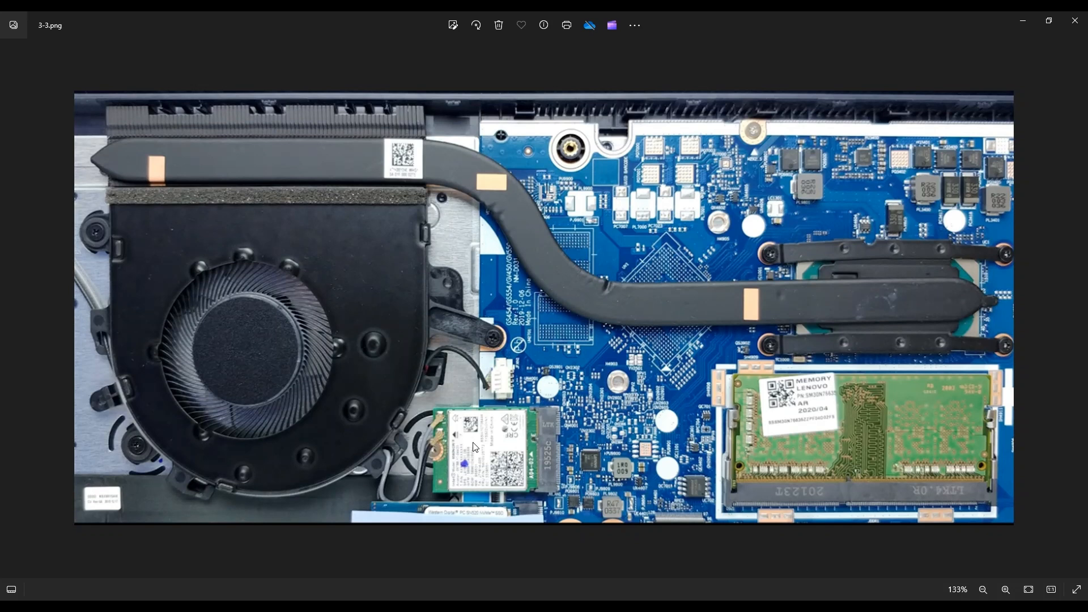
mouse_move(495, 418)
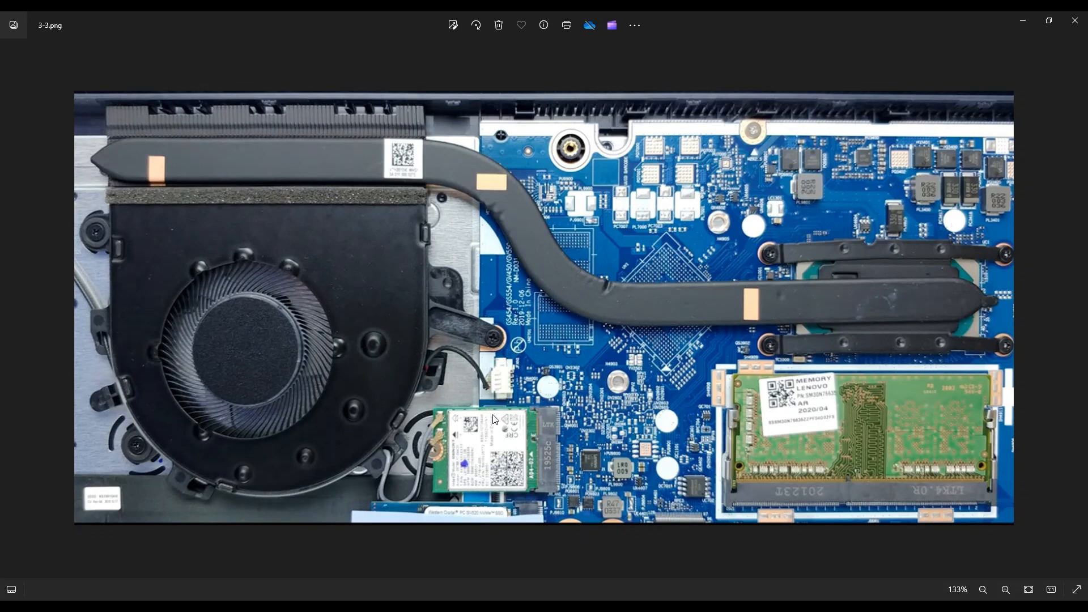
mouse_move(469, 401)
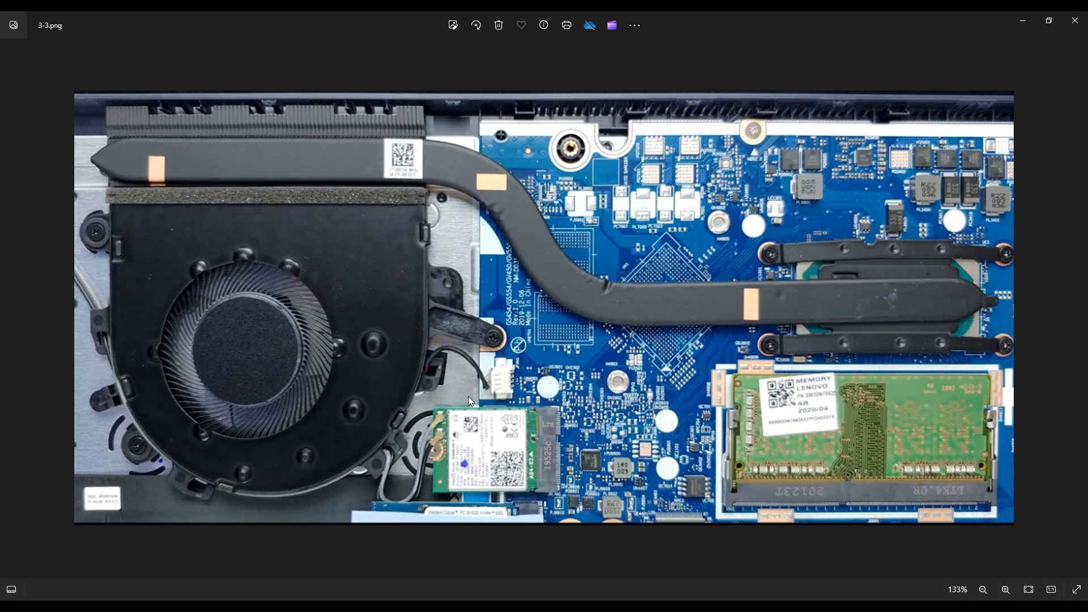
mouse_move(542, 459)
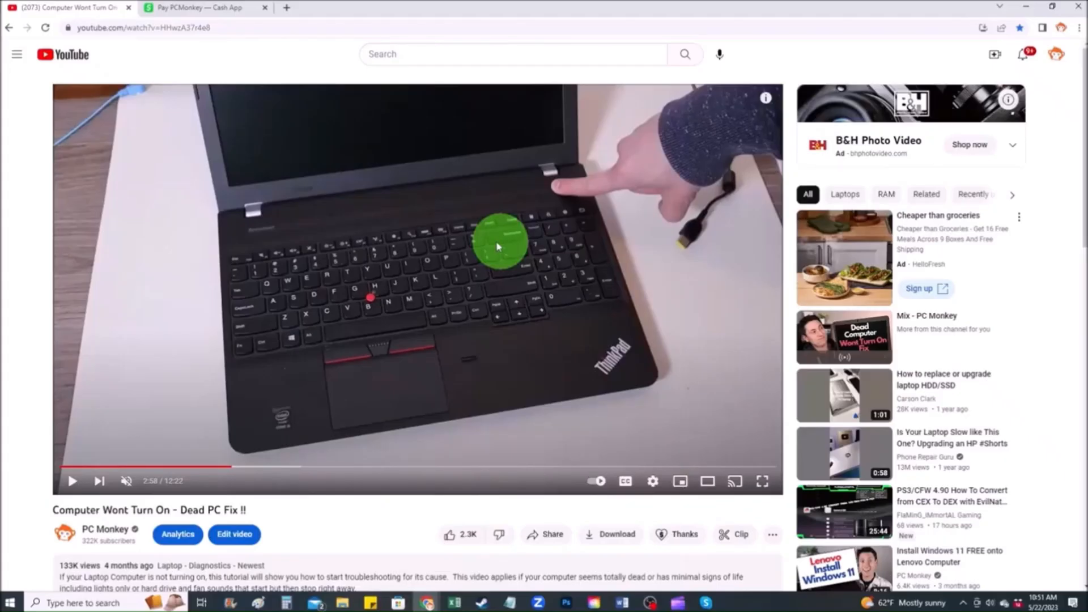
mouse_move(645, 496)
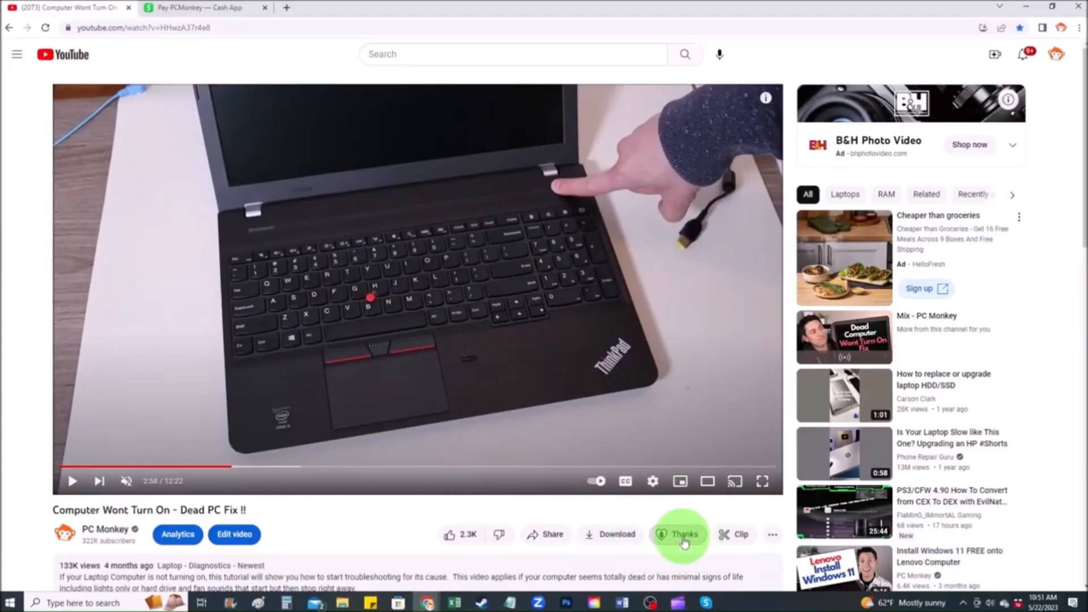
Open the Super Thanks dialog under the video and follow through to the Cash App payment page for PCMonkey
left_click(682, 534)
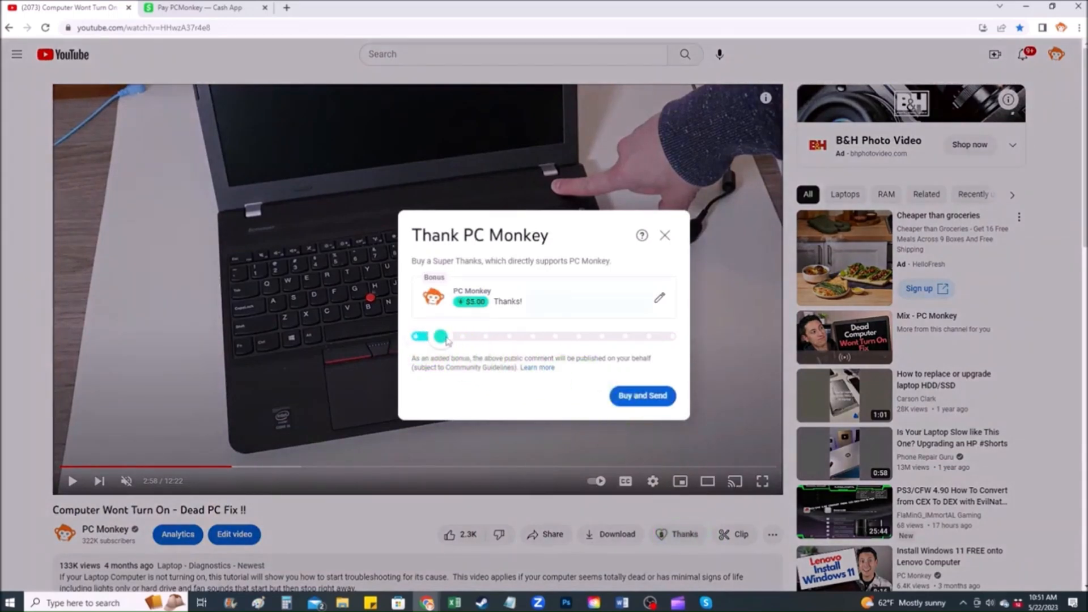
left_click(641, 396)
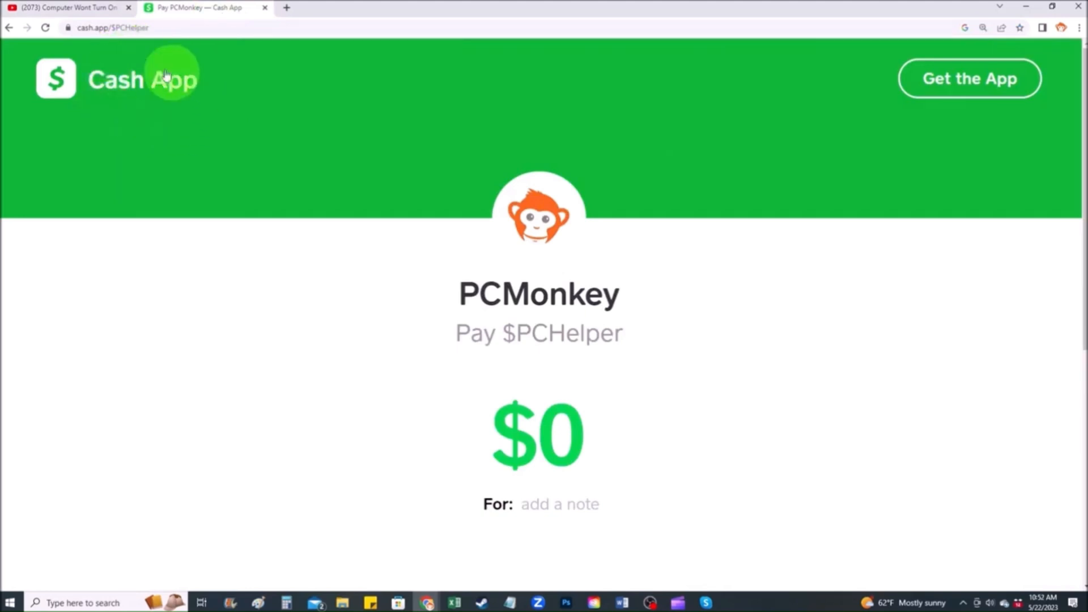
mouse_move(539, 333)
type("2")
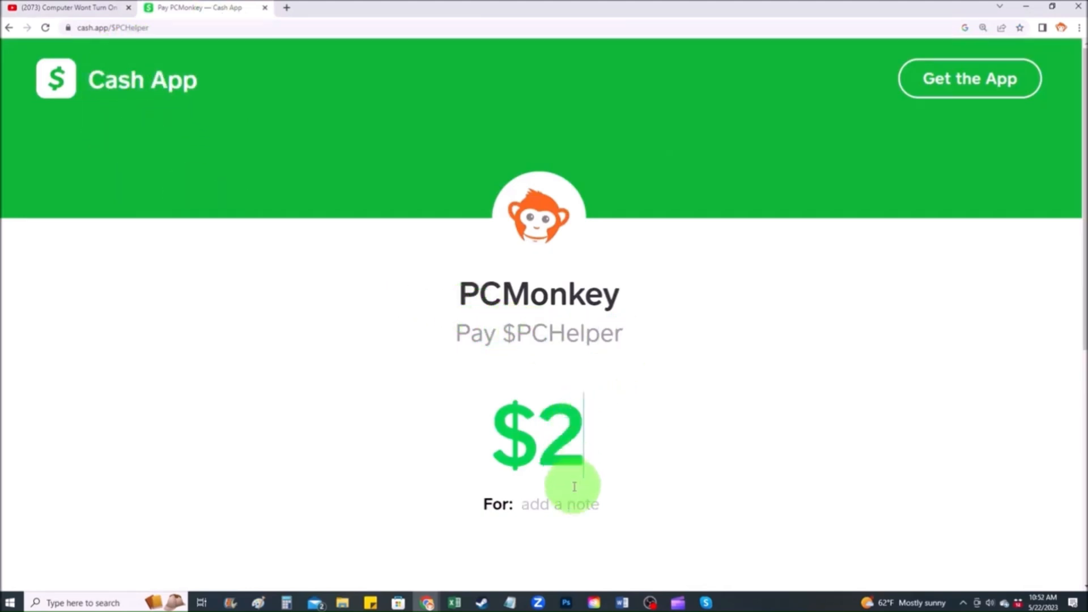
Enter the note 'Thanks :)' on the $2 Cash App payment to PCMonkey
type("Thanks :)")
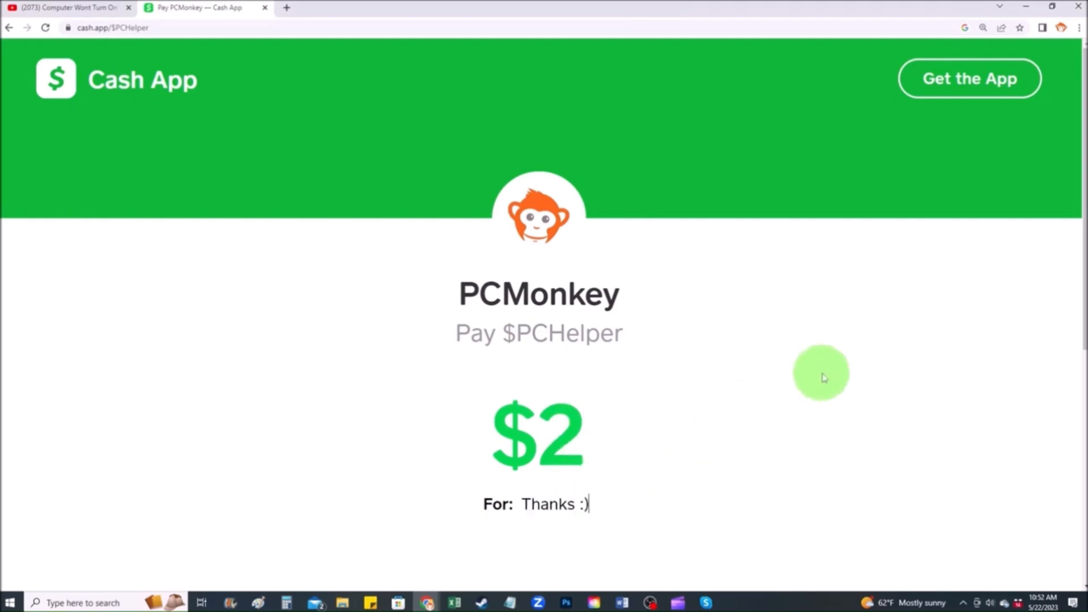